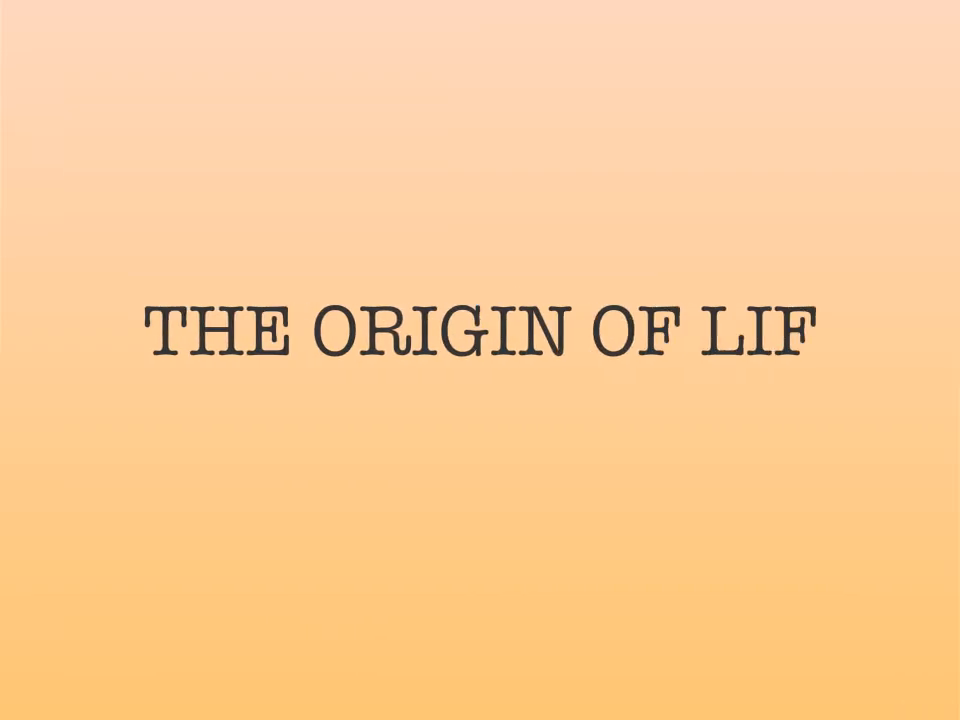
pyautogui.write('E')
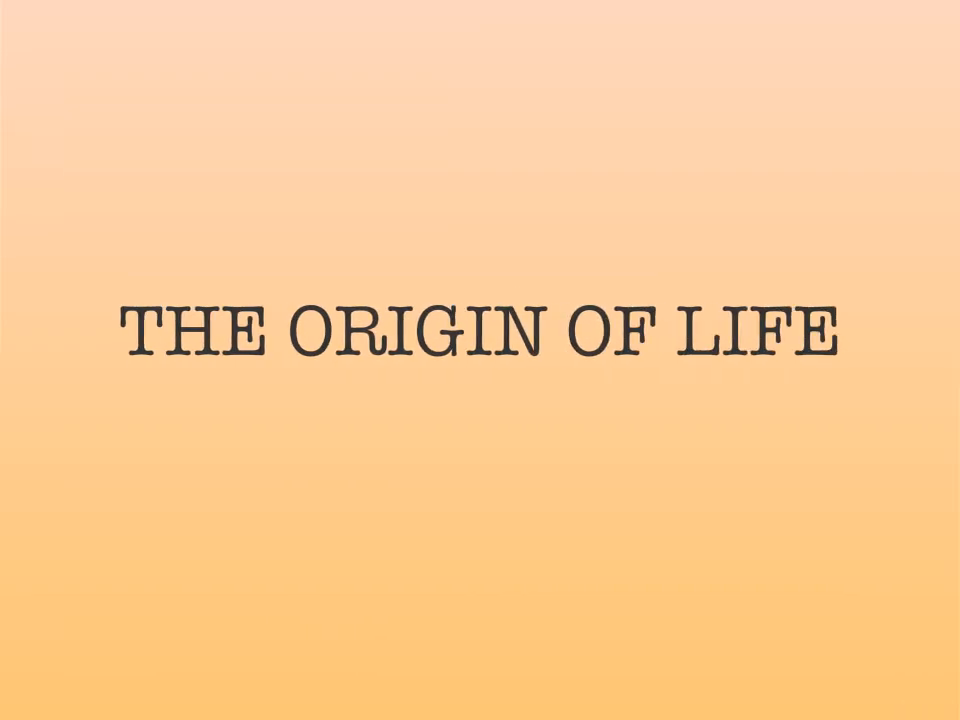